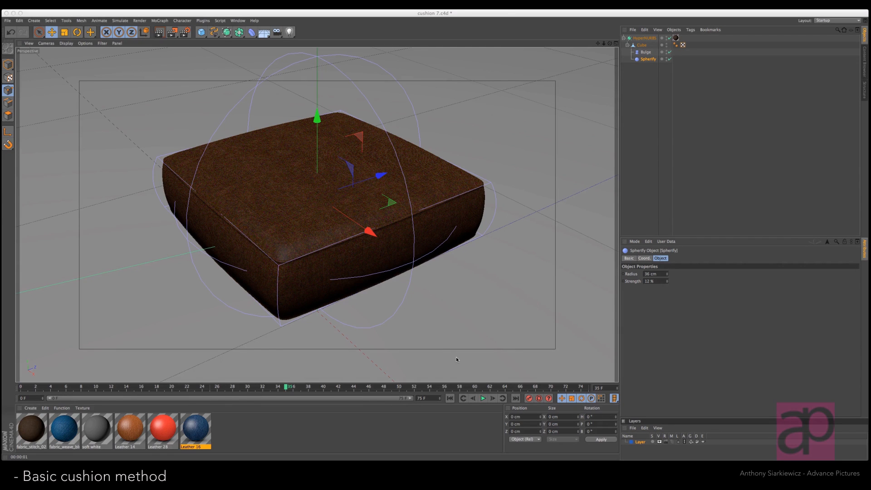
mouse_move(612, 46)
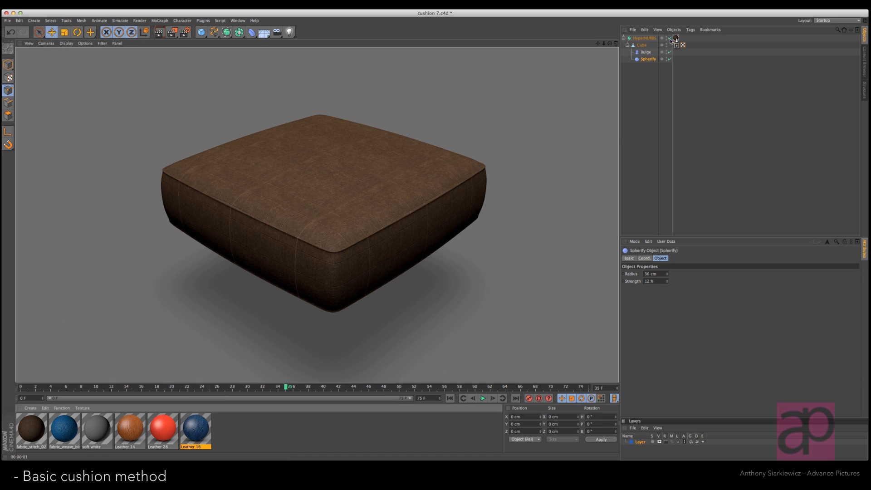
Step: Swap the cushion's brown leather for red Leather 28 and select the Spherify deformer
click(666, 45)
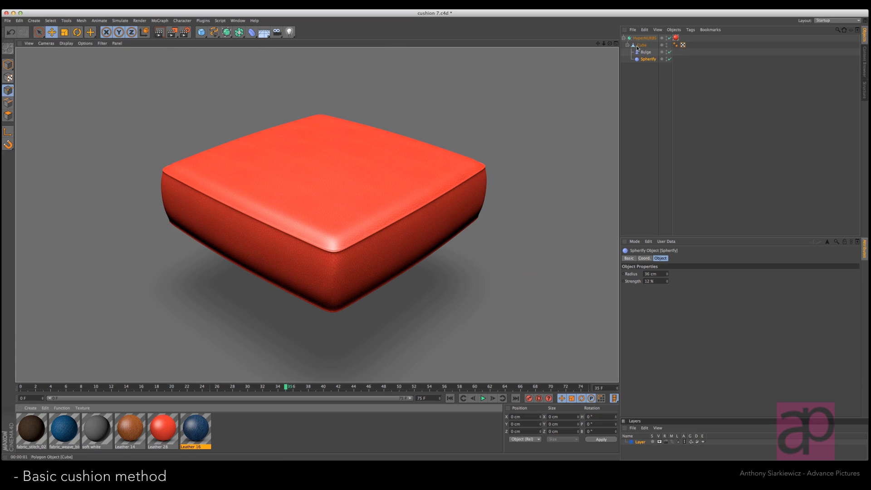
click(648, 59)
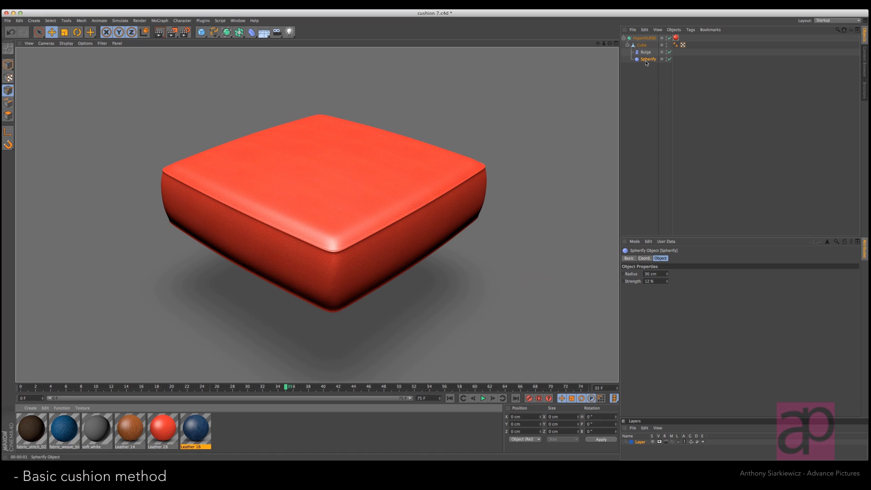
mouse_move(242, 49)
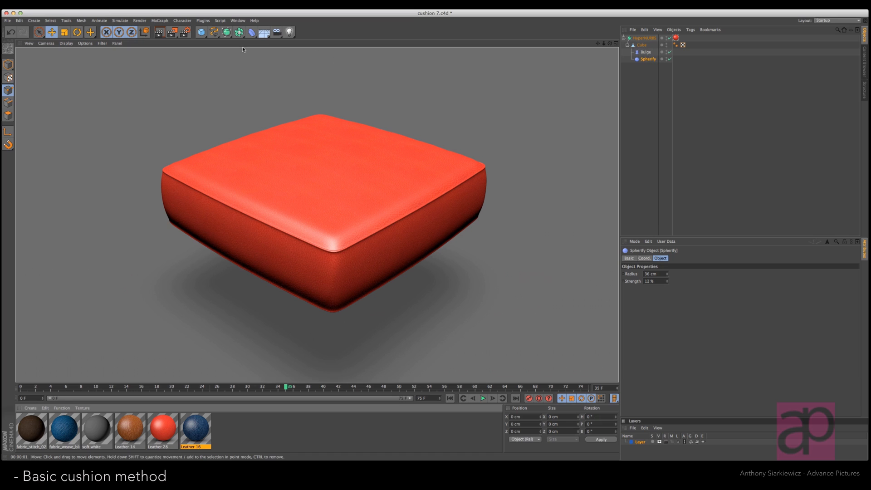
mouse_move(233, 265)
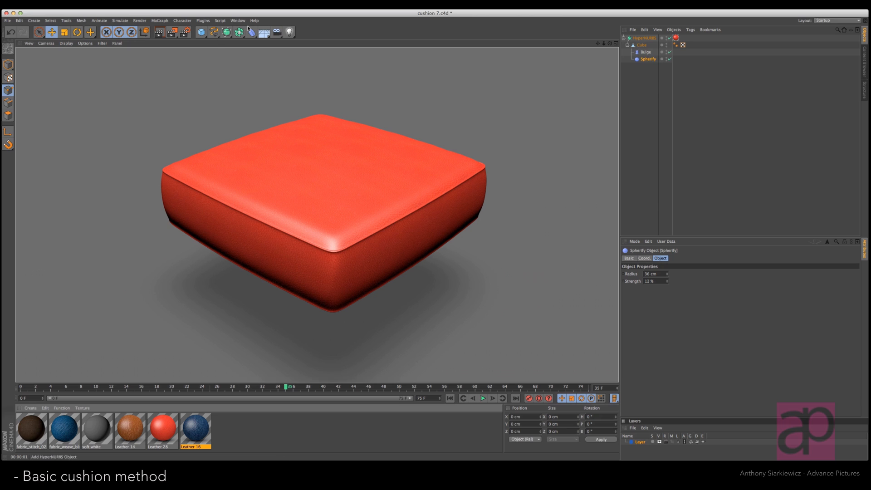
Step: Switch to the cushion 8.c4d document from the open-documents list
click(237, 20)
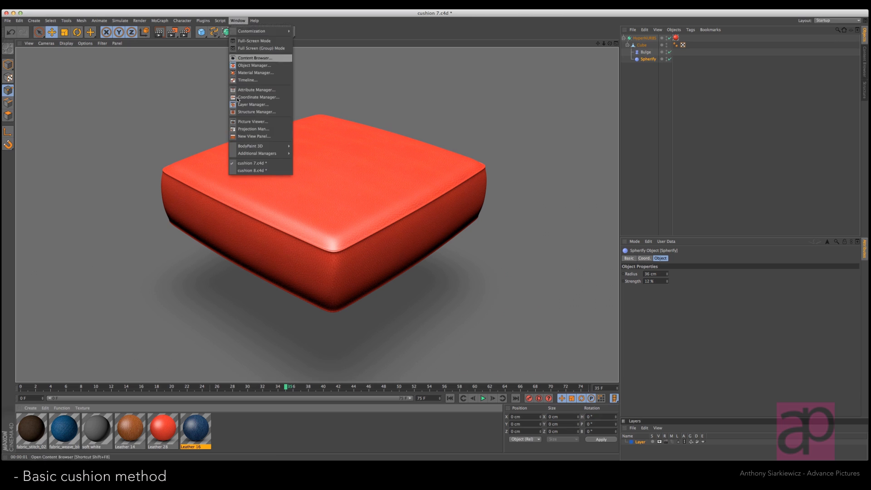
click(252, 170)
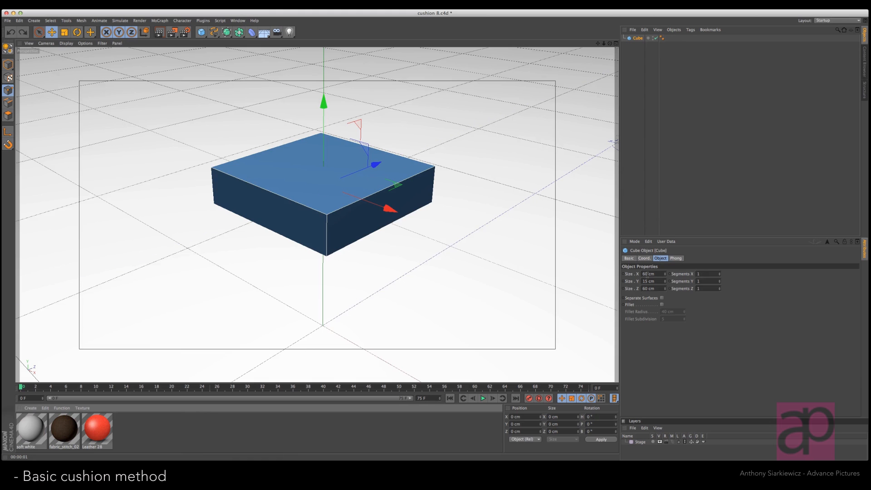
mouse_move(654, 294)
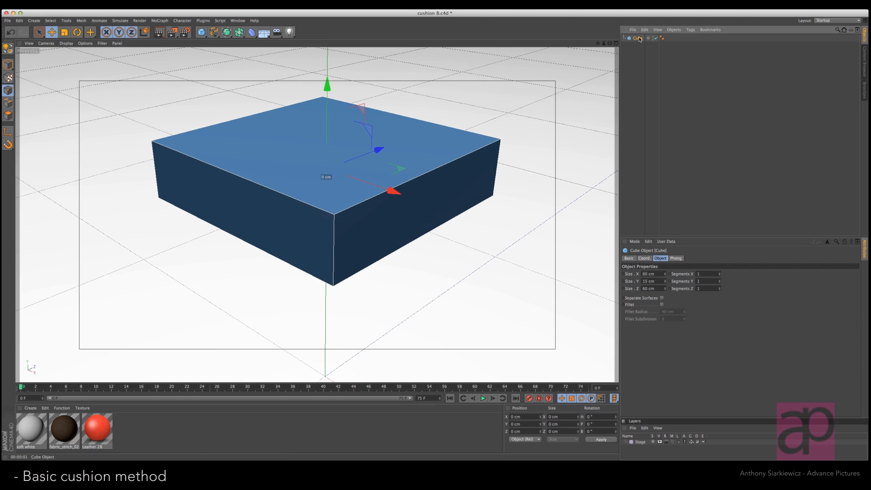
mouse_move(636, 37)
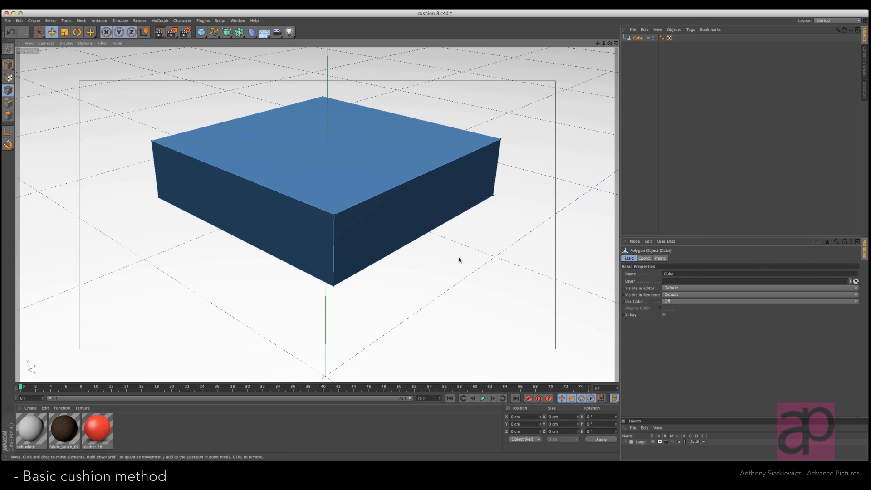
Step: Cut an edge loop around the box's sides with the Knife in Loop mode
click(89, 32)
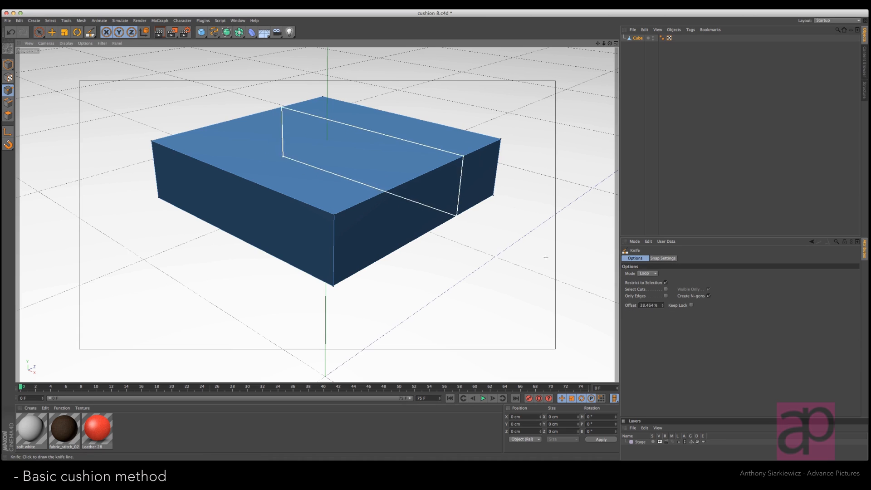
click(648, 272)
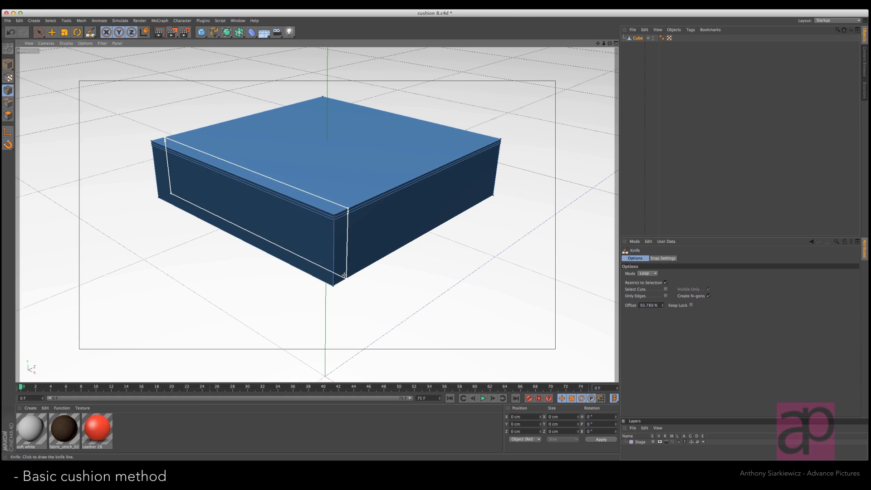
mouse_move(334, 283)
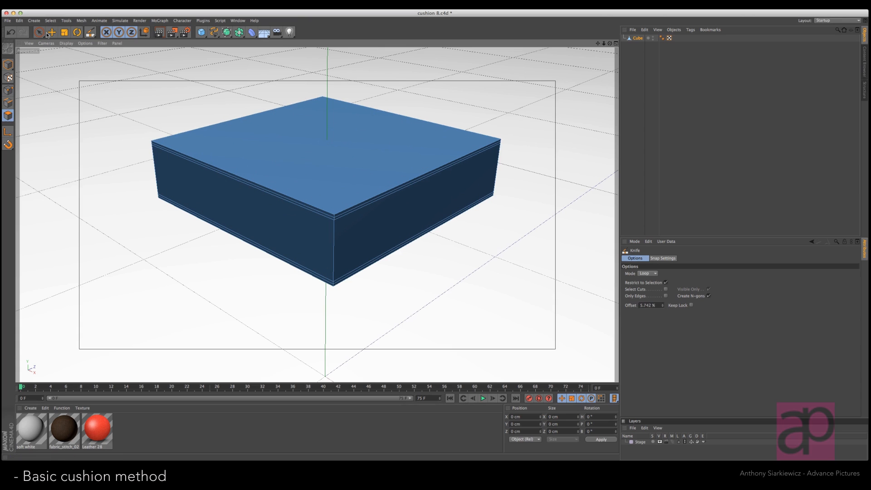
Step: Select the box's top face and inset it with Extrude Inner
click(38, 31)
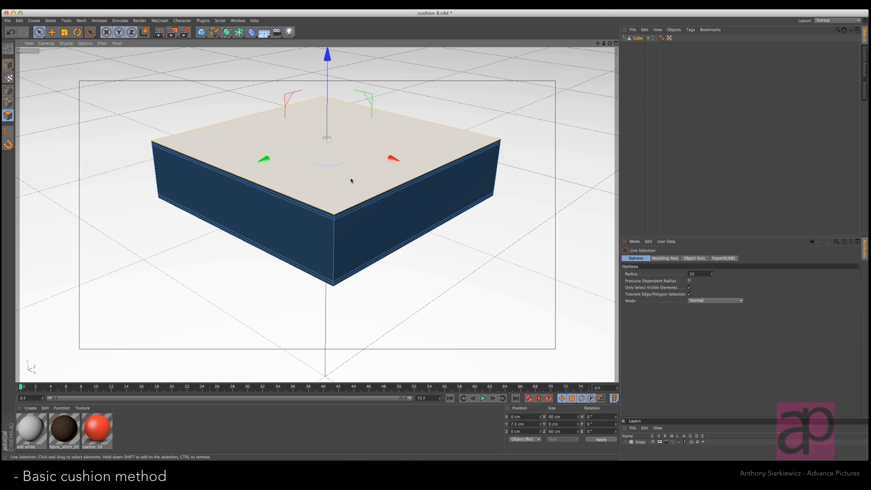
right_click(350, 180)
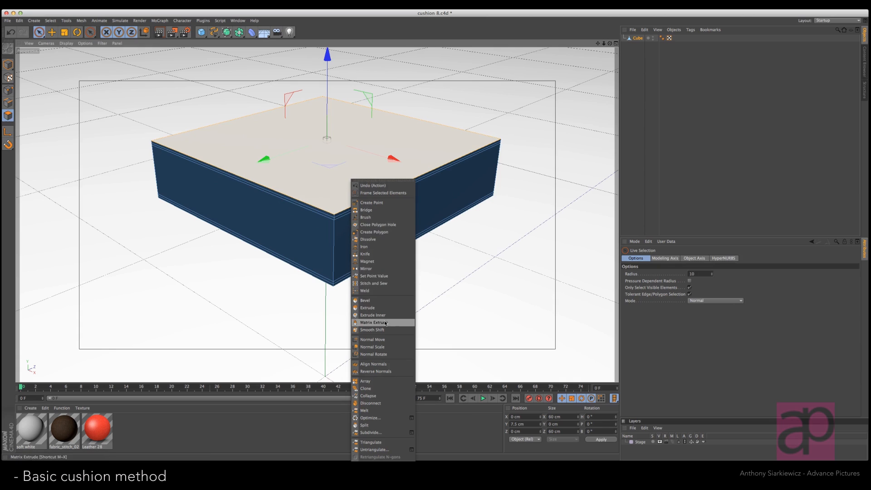
mouse_move(373, 315)
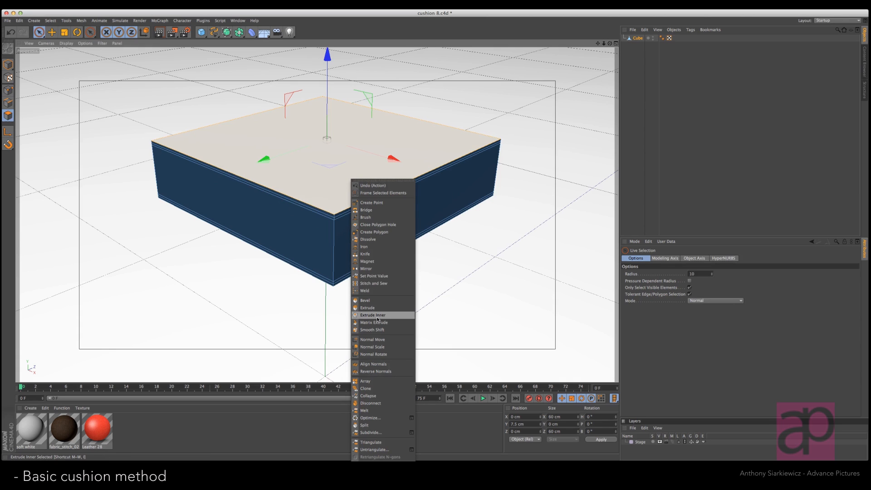
click(373, 314)
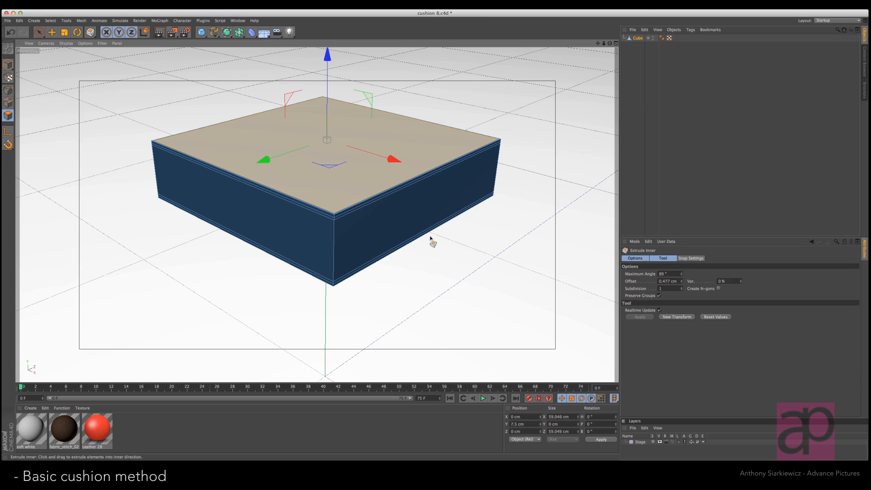
Step: Extrude the inset top face slightly inward, then bevel it into a rim
right_click(431, 239)
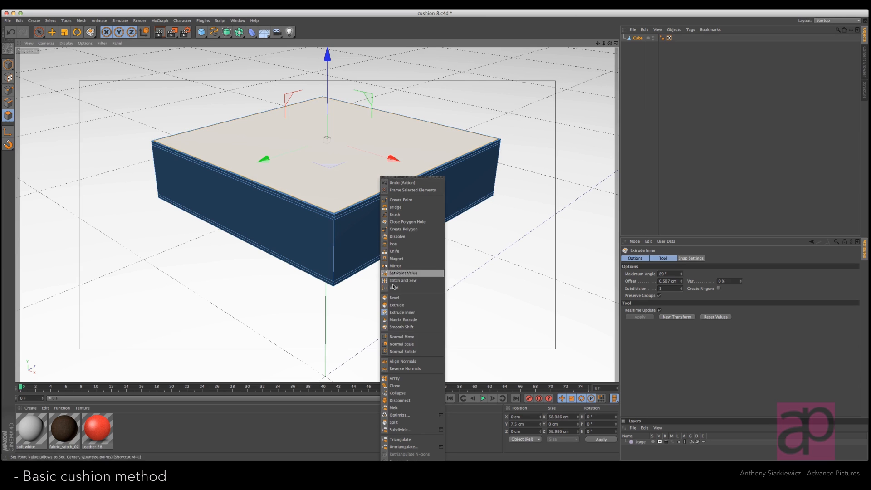
mouse_move(401, 311)
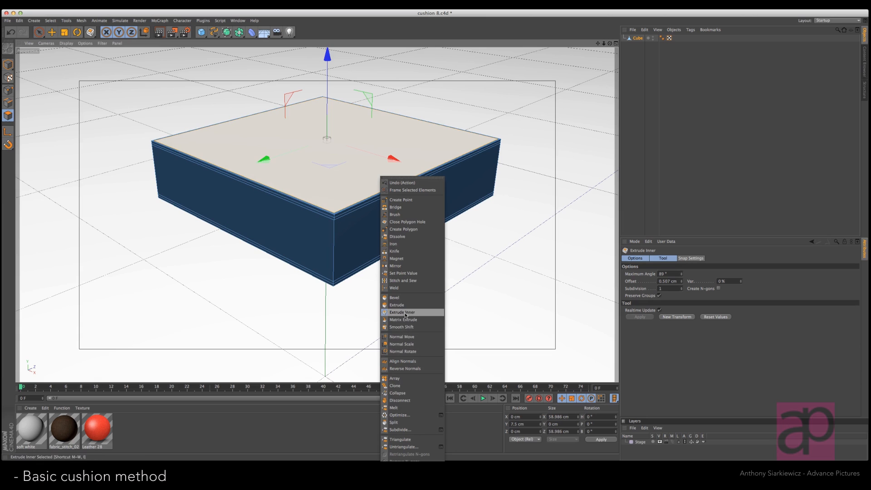
click(396, 304)
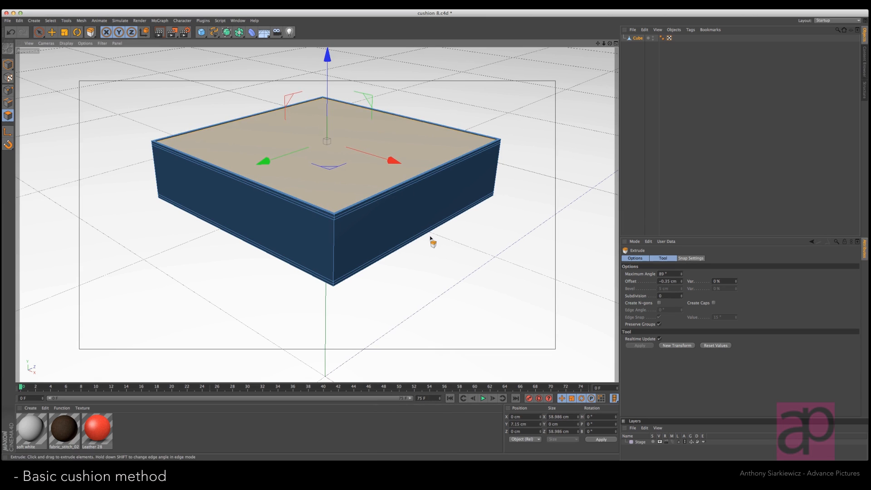
right_click(434, 242)
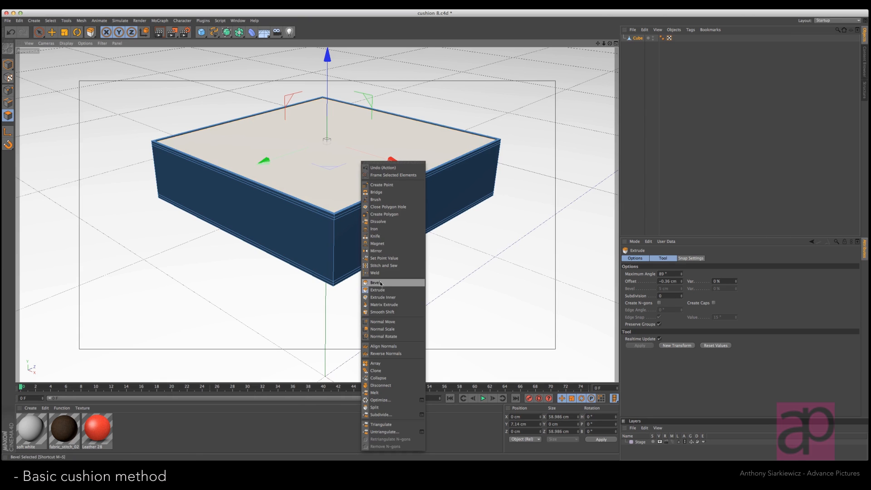
click(376, 282)
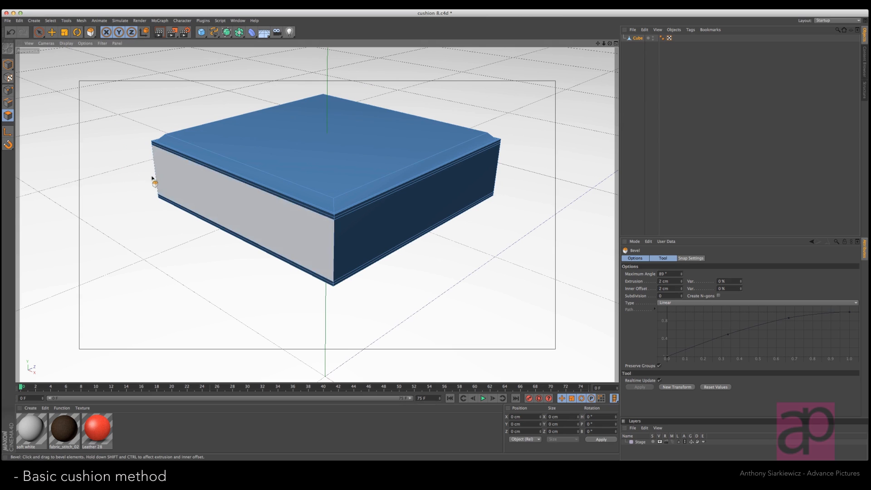
Step: Loop-select the ring of side faces between the box's thin edge loops
click(50, 21)
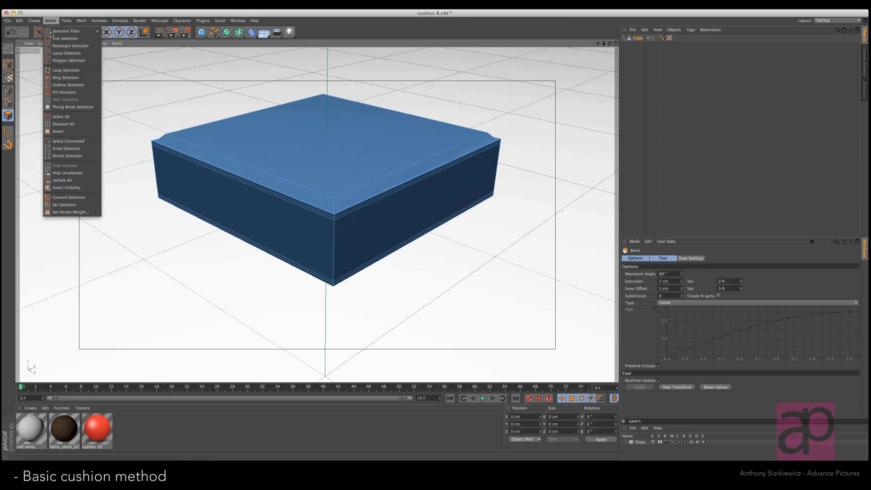
click(66, 69)
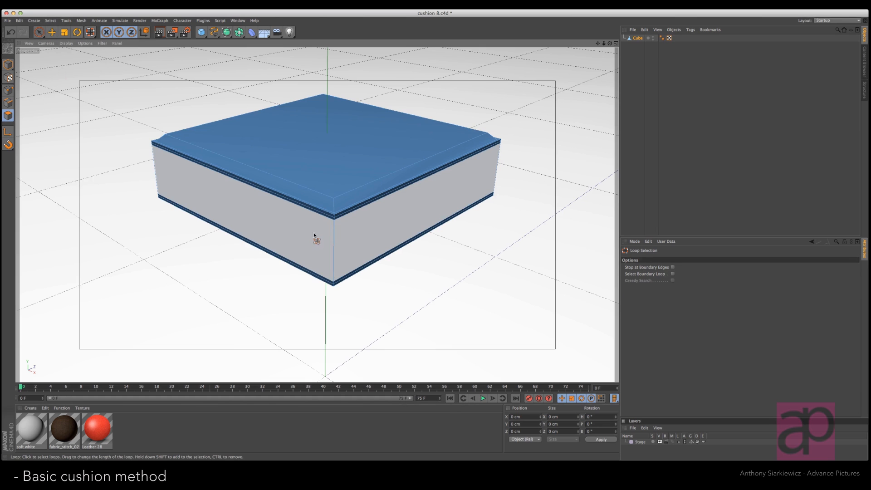
click(331, 239)
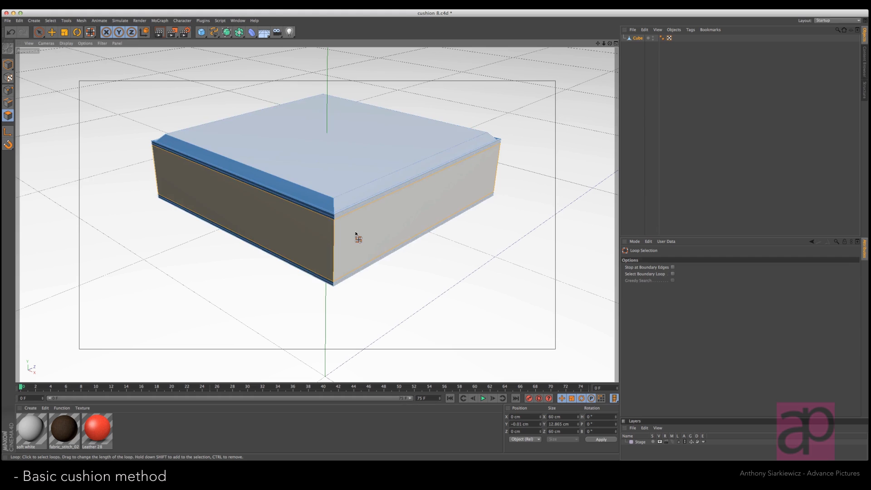
mouse_move(375, 245)
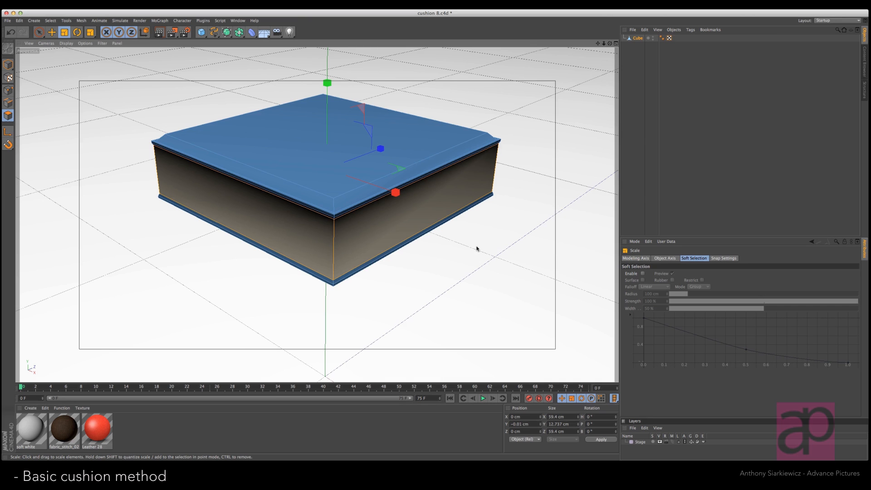
mouse_move(607, 60)
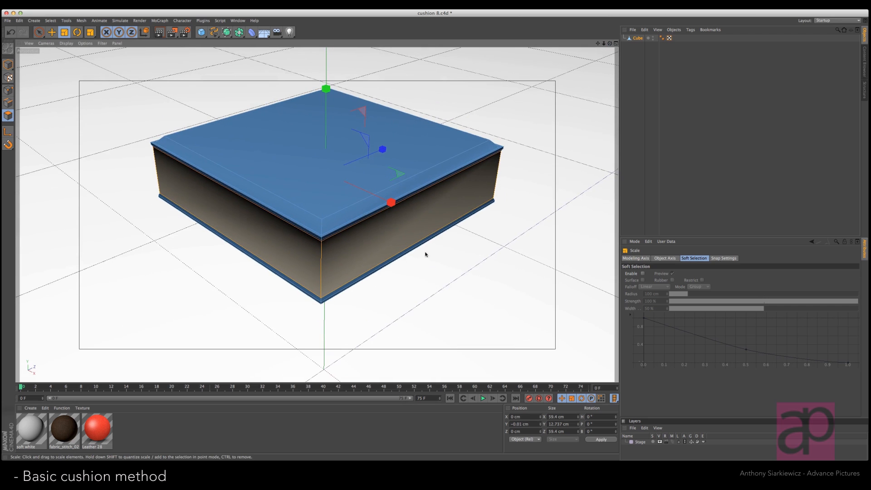
mouse_move(425, 309)
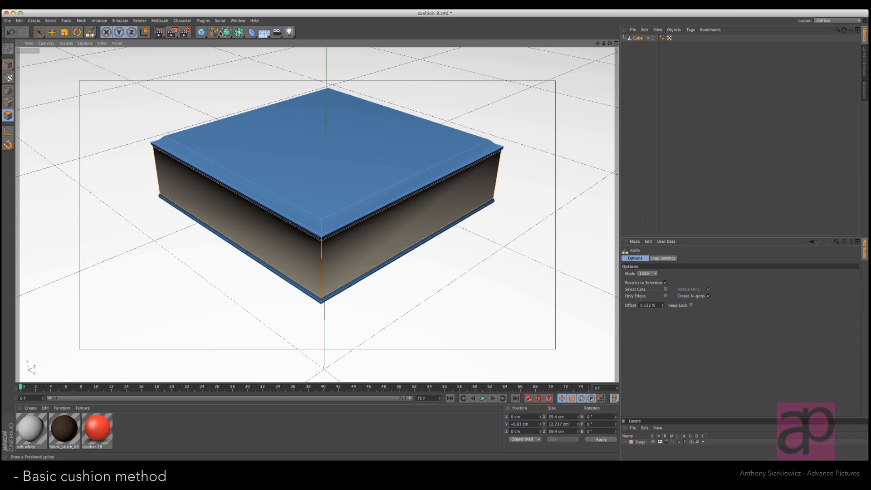
Step: Nest the cube inside a new HyperNURBS and render a preview of the smoothed box
click(225, 32)
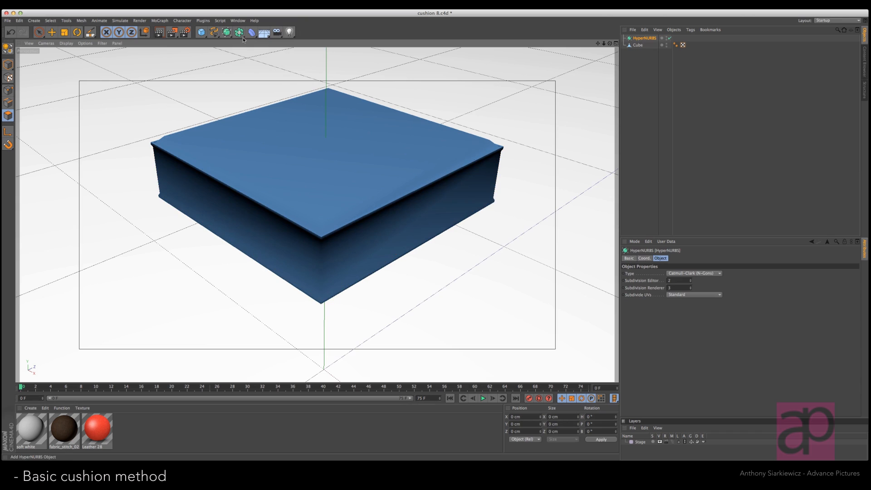
click(638, 45)
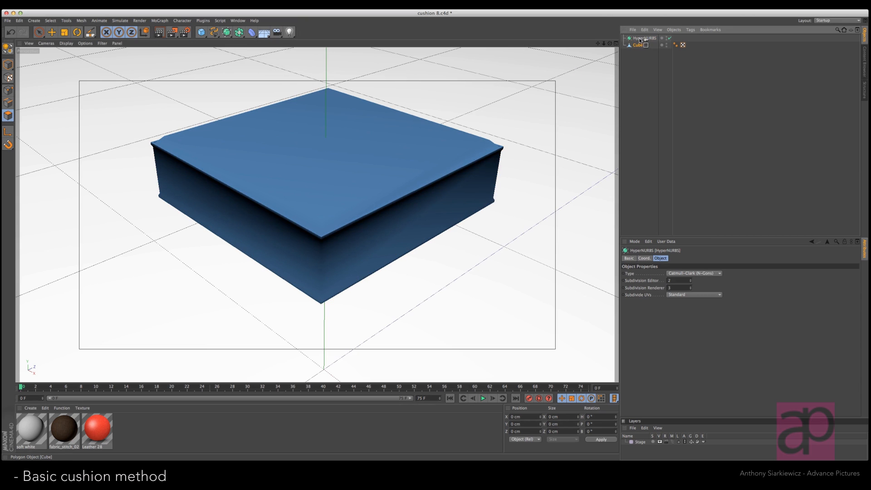
click(644, 37)
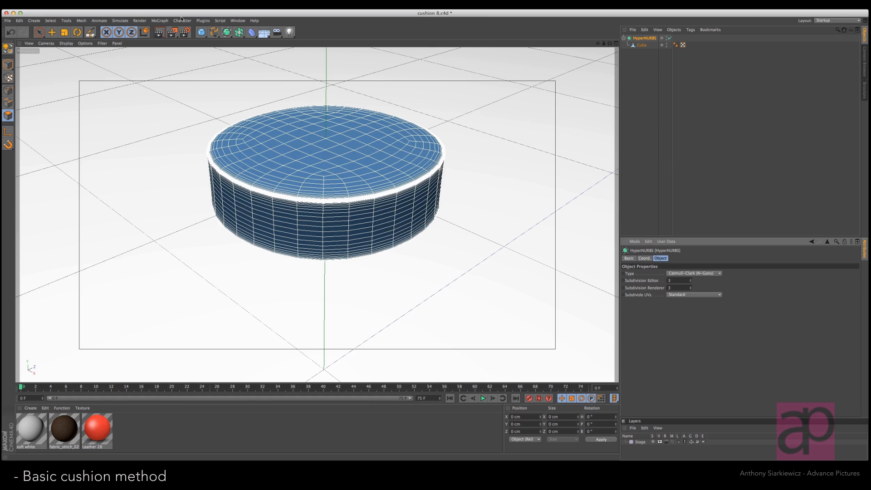
click(158, 32)
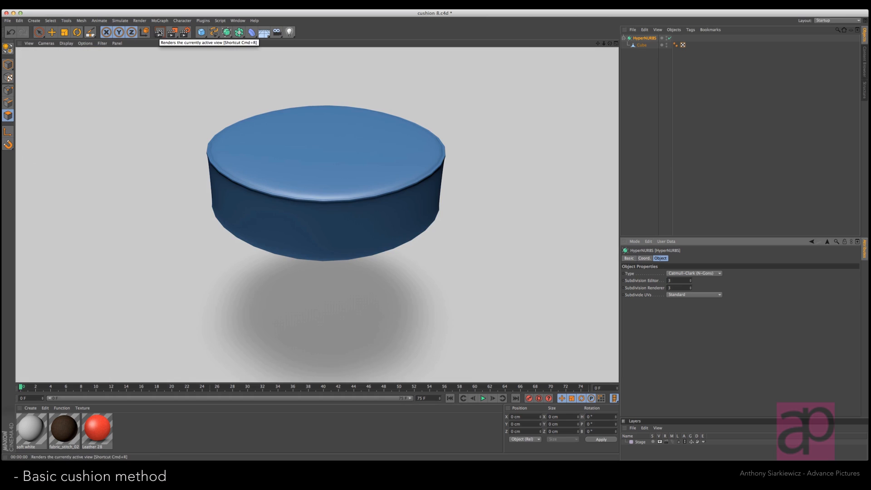
mouse_move(571, 57)
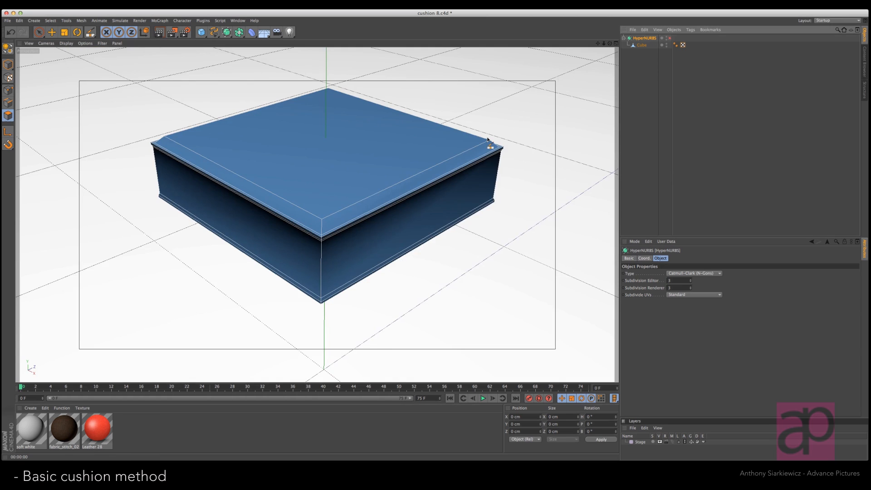
mouse_move(71, 110)
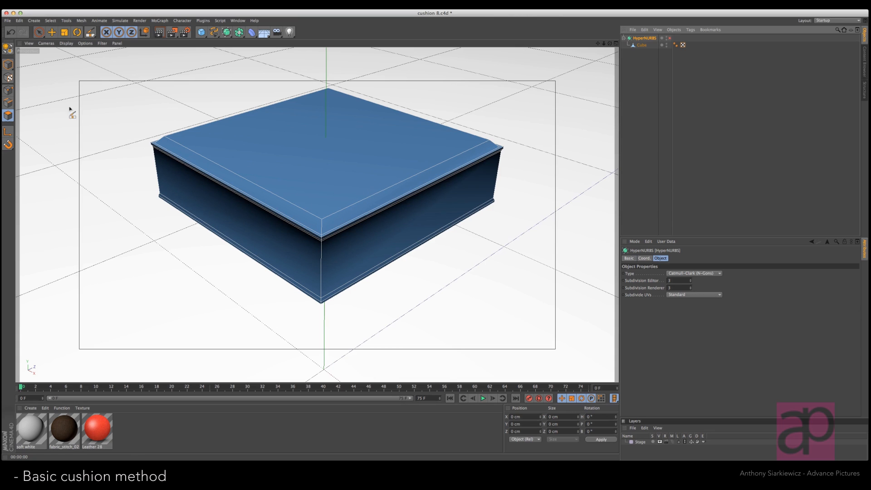
mouse_move(621, 121)
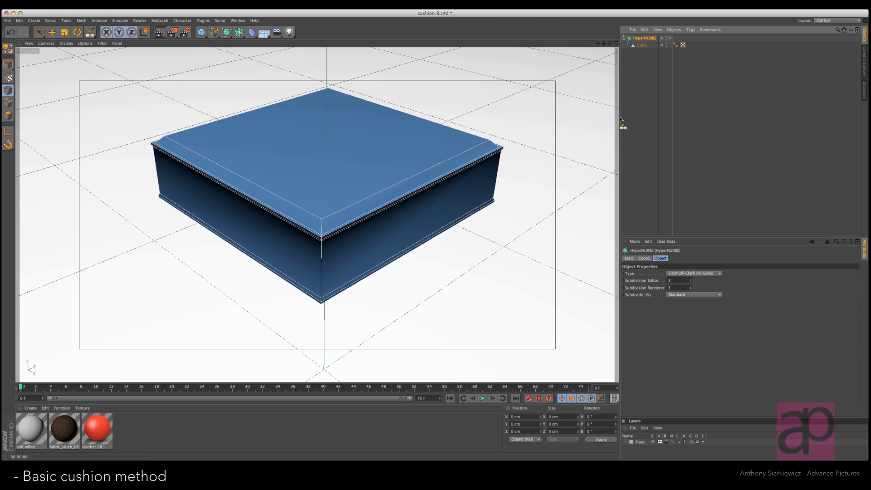
Step: Edit the cube's points to add extra loop cuts, then re-enable HyperNURBS smoothing
click(641, 44)
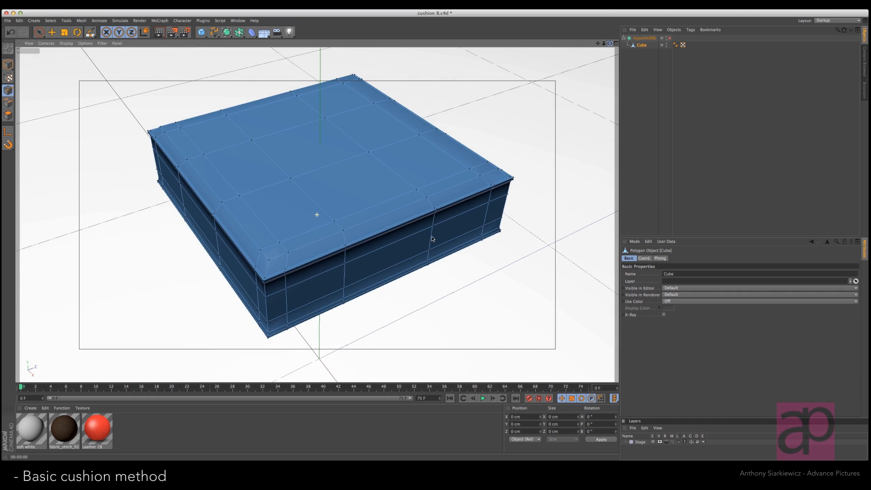
click(645, 38)
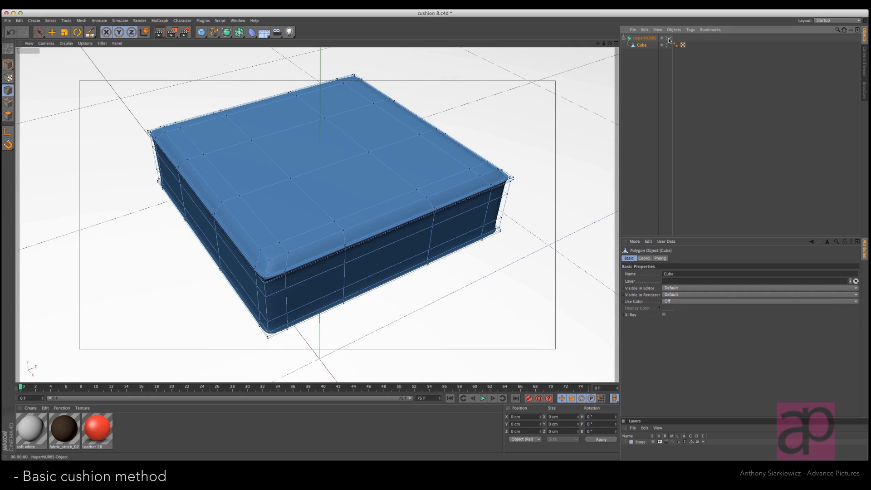
mouse_move(159, 32)
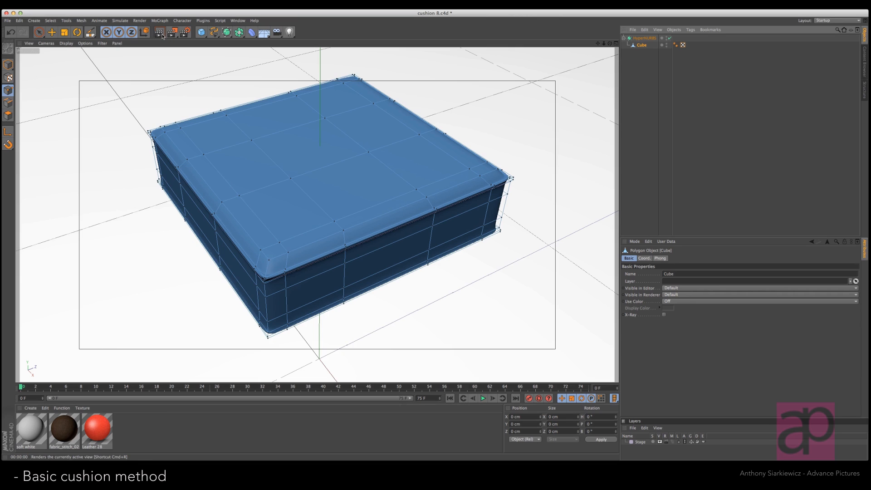
mouse_move(162, 33)
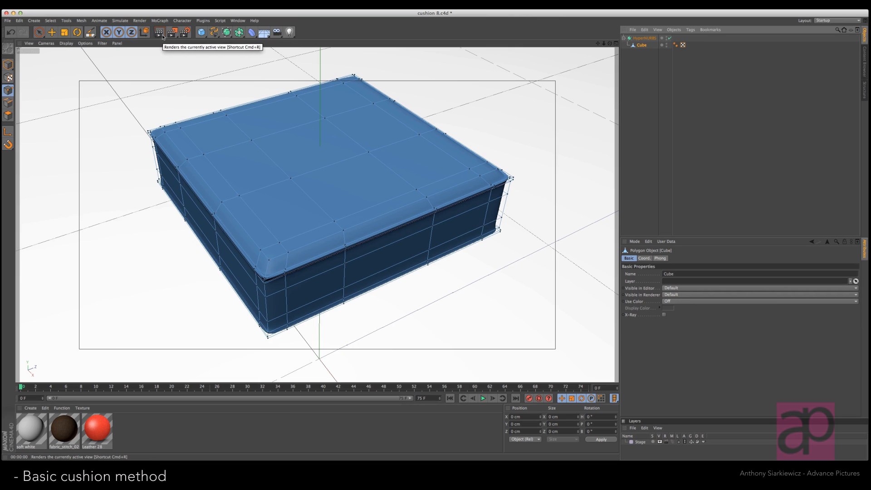
Step: Render the viewport to preview the soft square cushion with its puffy top
click(161, 32)
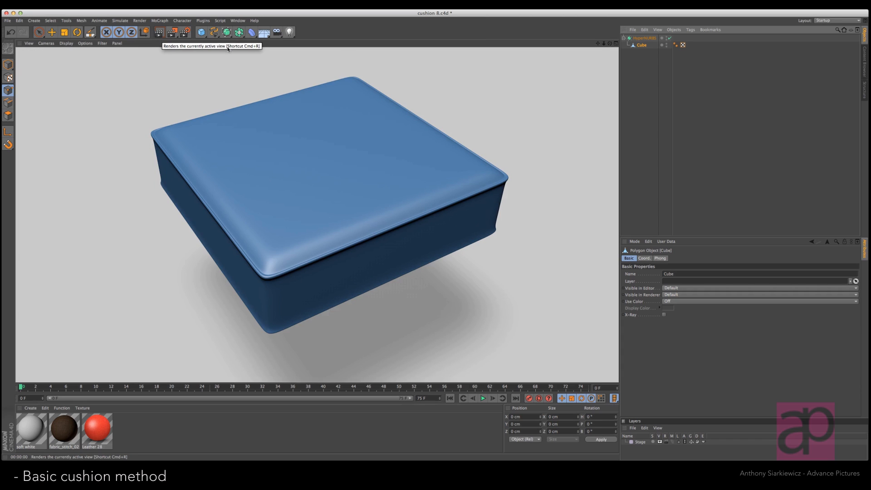
mouse_move(258, 40)
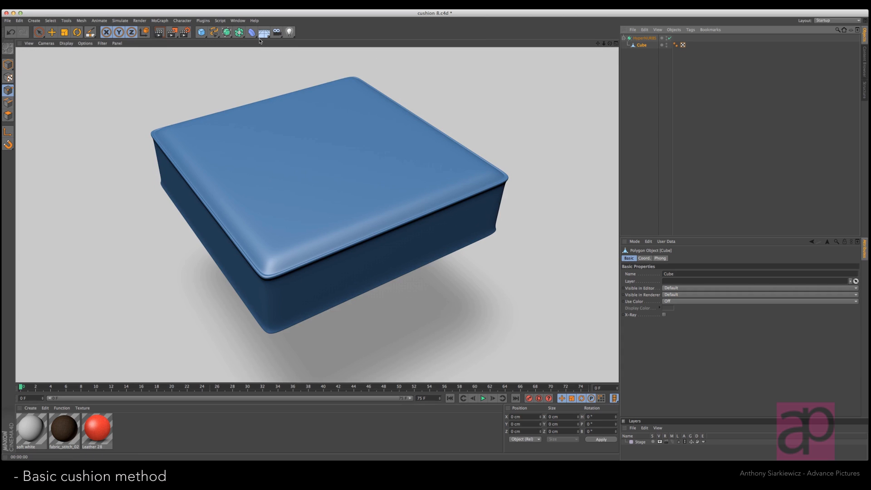
Step: Add a Bulge deformer under the cube, set Strength to 5 %, and render
click(251, 32)
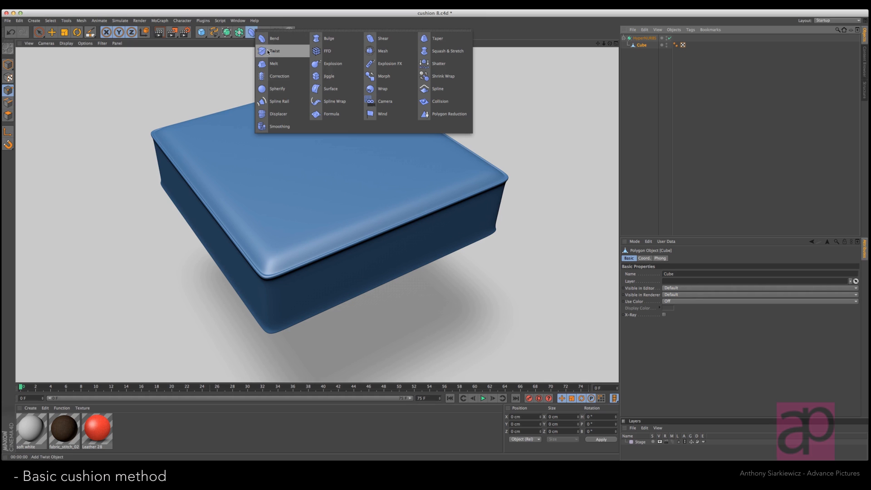
click(328, 38)
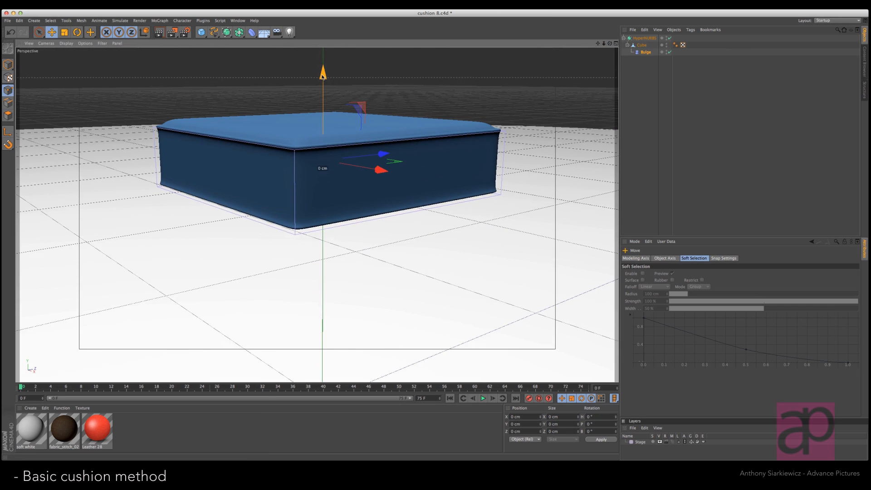
click(644, 51)
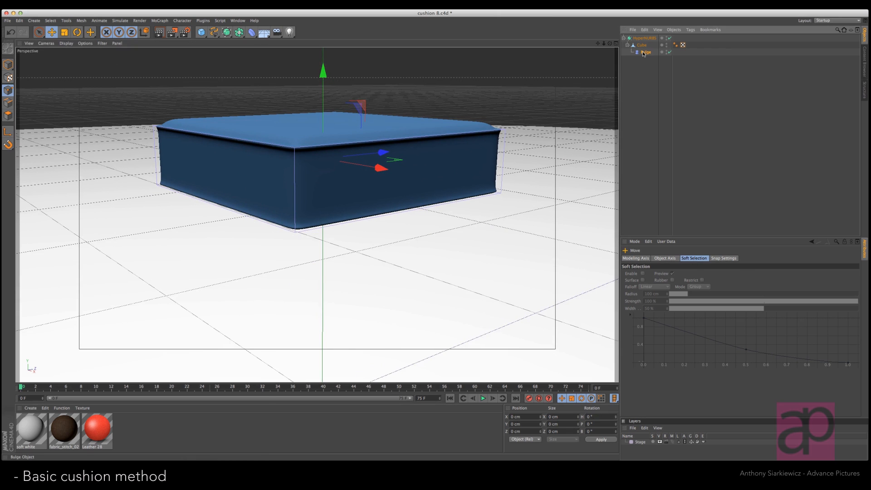
click(646, 52)
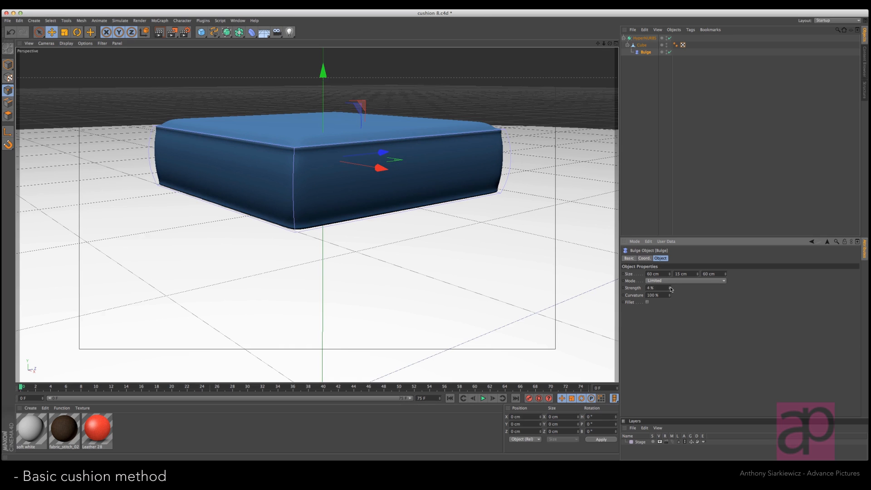
click(670, 288)
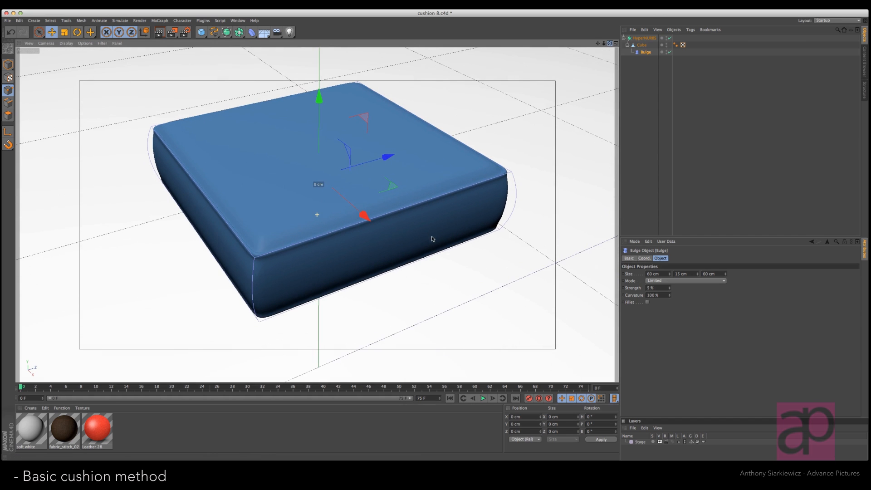
click(158, 31)
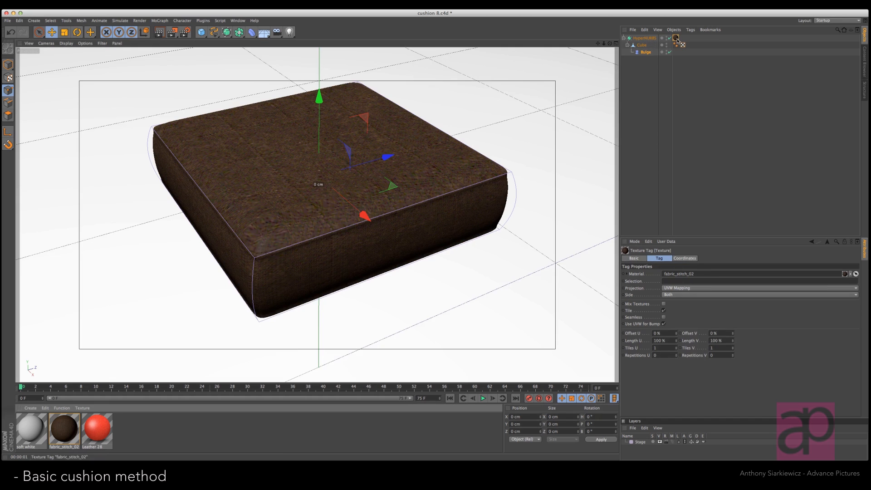
Step: Set the fabric texture lengths to 10 % with Cubic projection, then render the cushion
triple_click(660, 340)
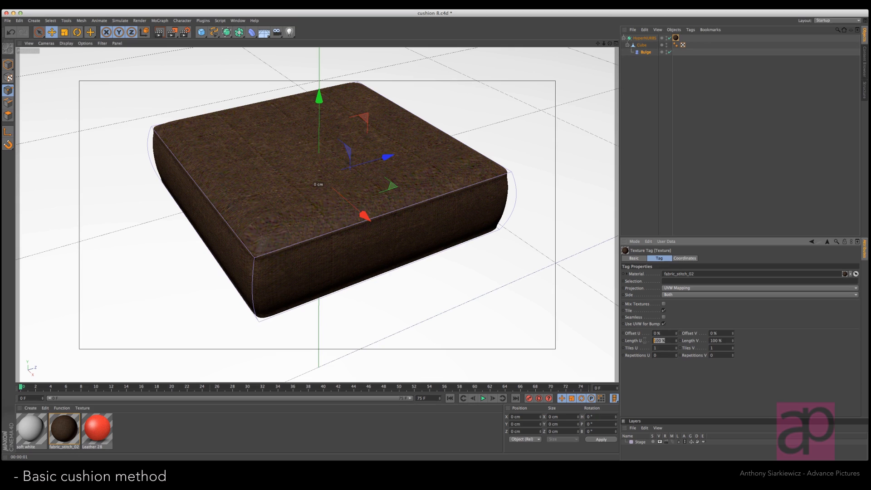
triple_click(661, 341)
text(10)
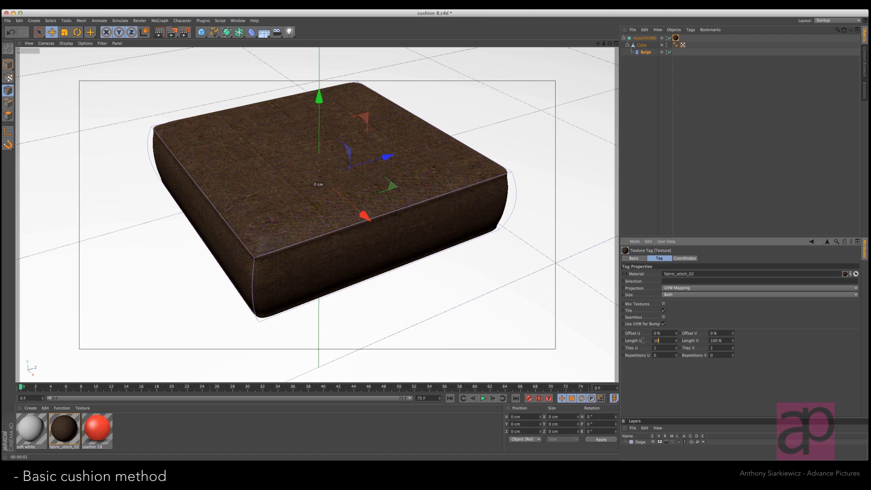
triple_click(717, 341)
text(10)
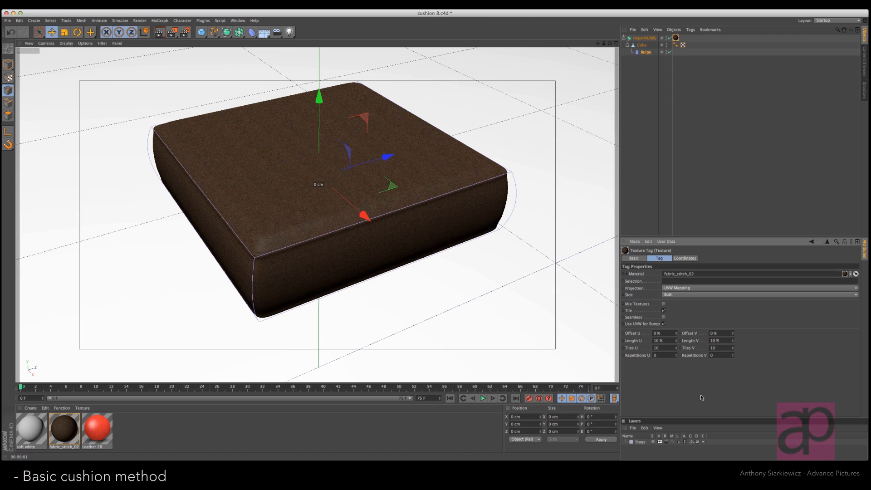
click(761, 288)
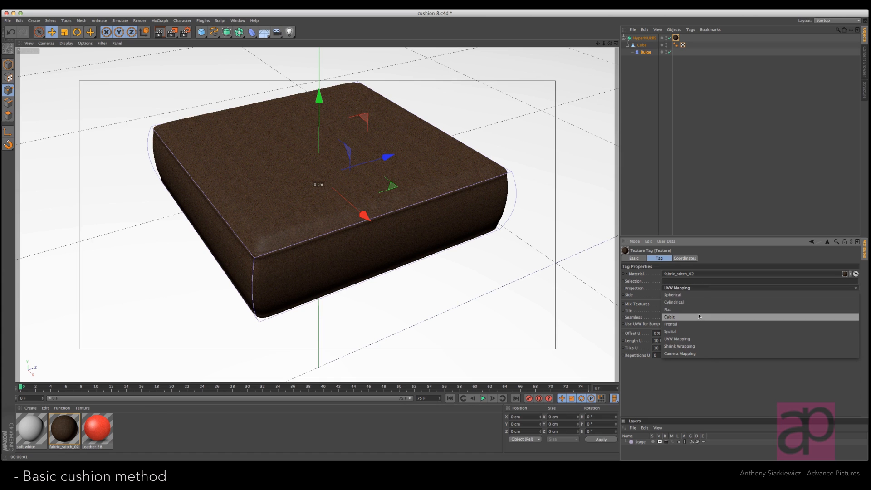
click(669, 317)
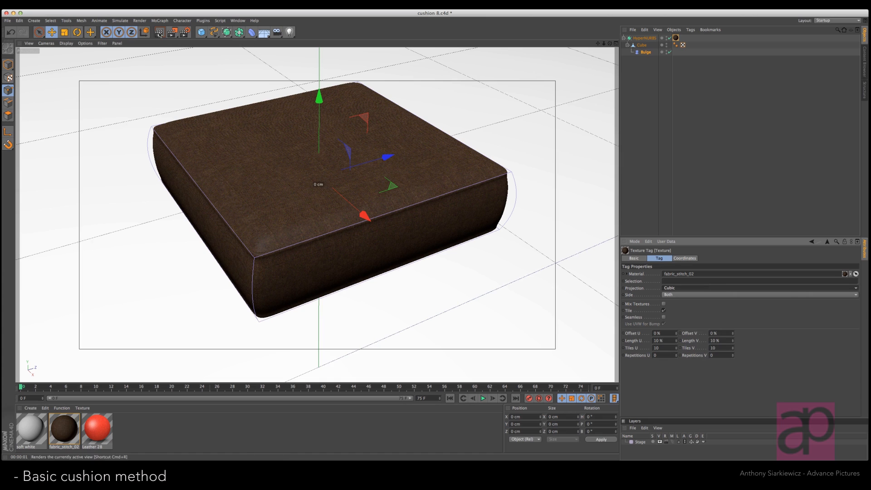
click(159, 32)
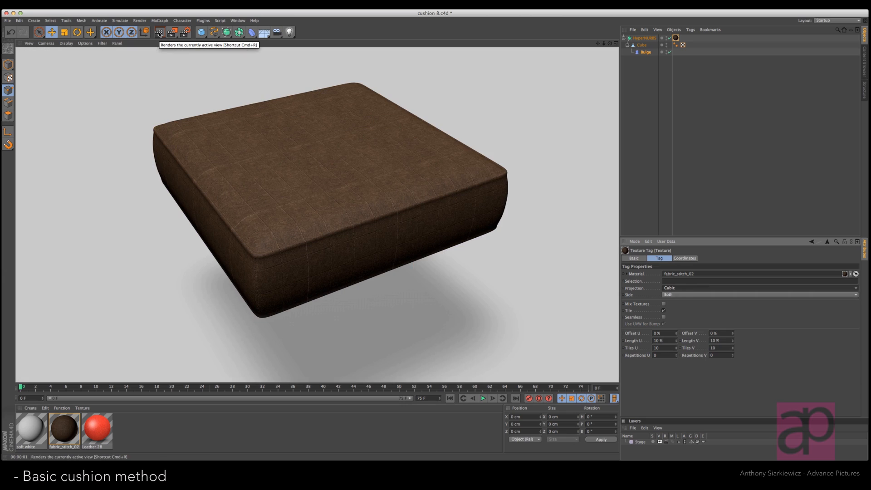
mouse_move(579, 63)
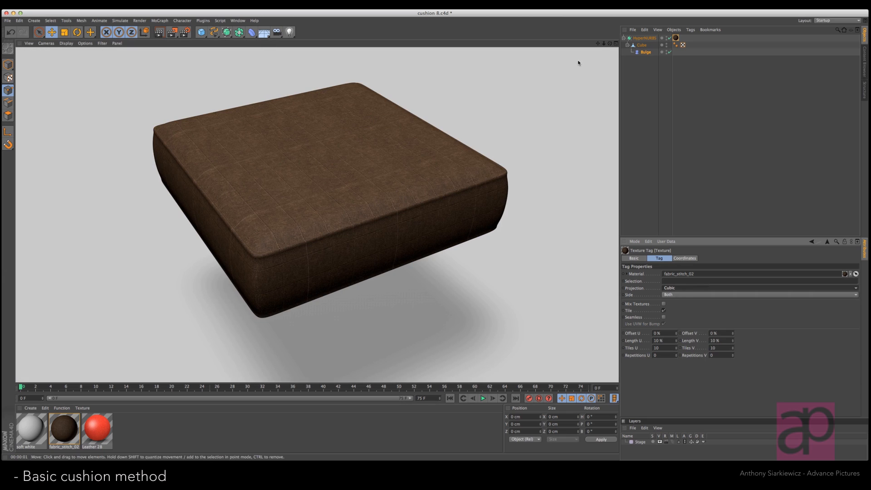
Step: Add a Spherify deformer from the Deformer menu to puff out the cushion
click(249, 32)
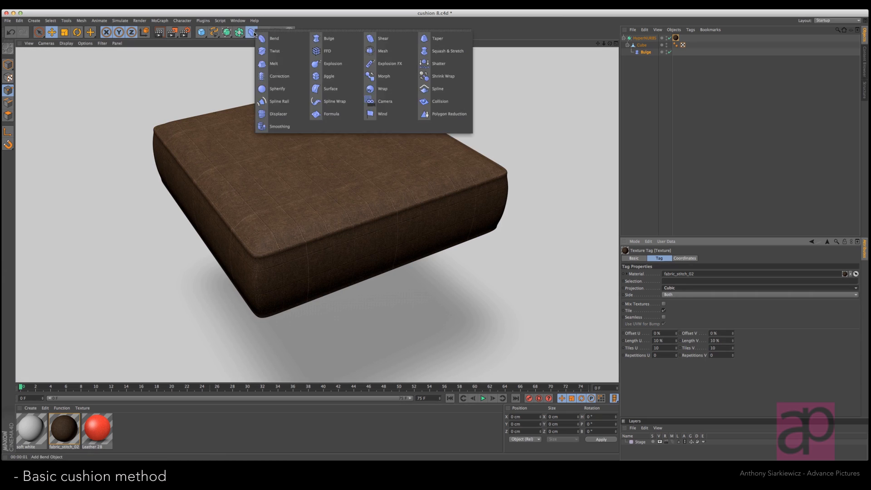
click(277, 88)
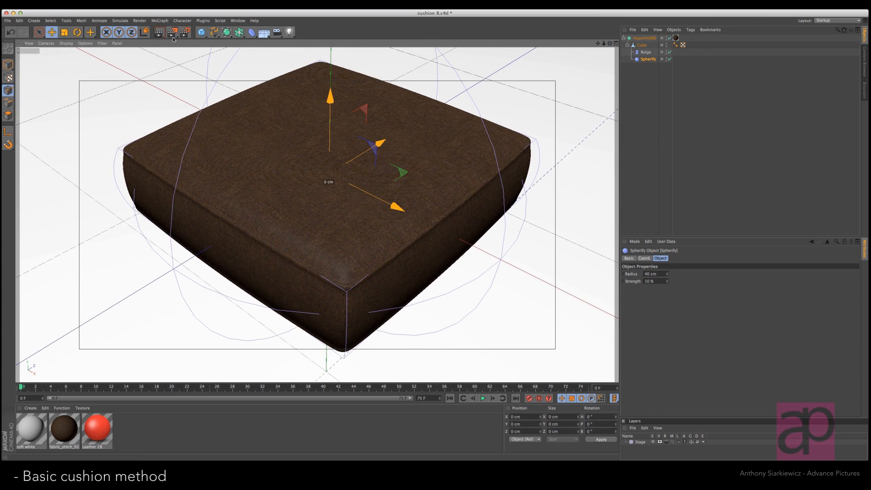
mouse_move(159, 32)
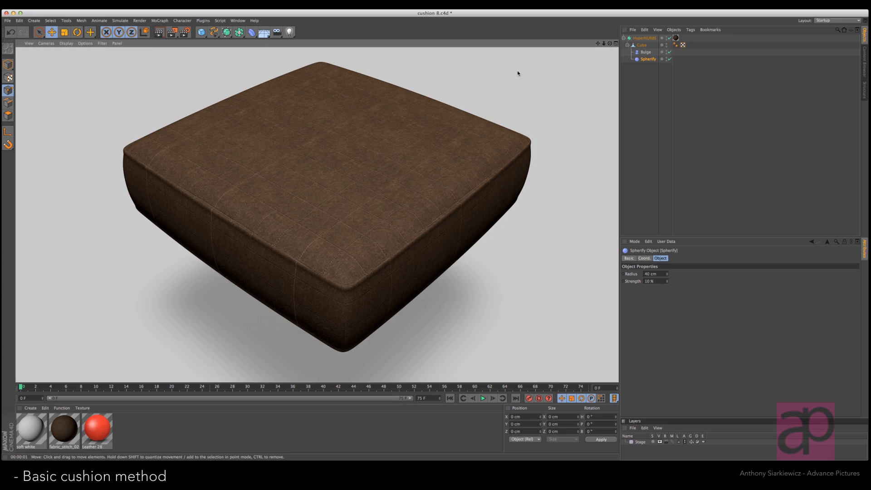
mouse_move(365, 82)
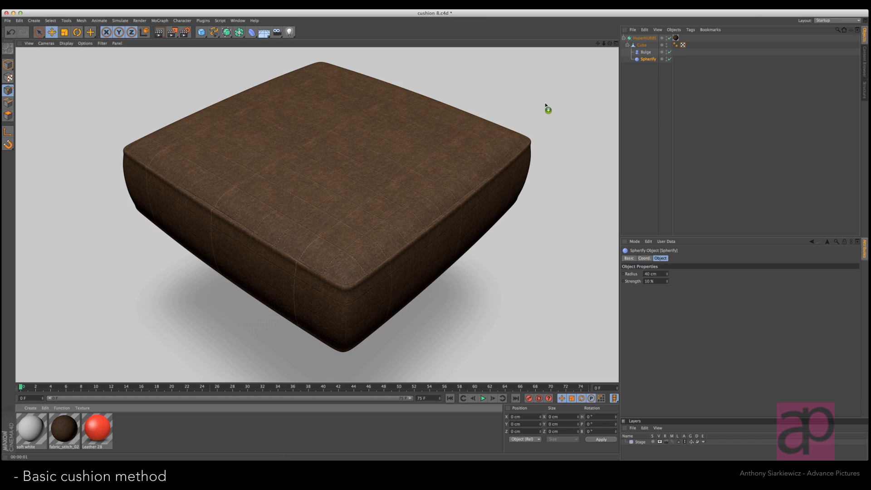
mouse_move(678, 42)
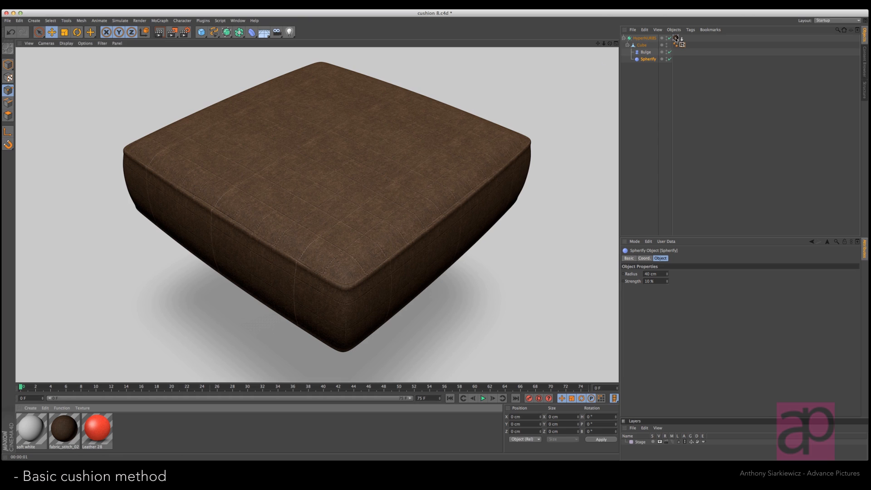
click(201, 32)
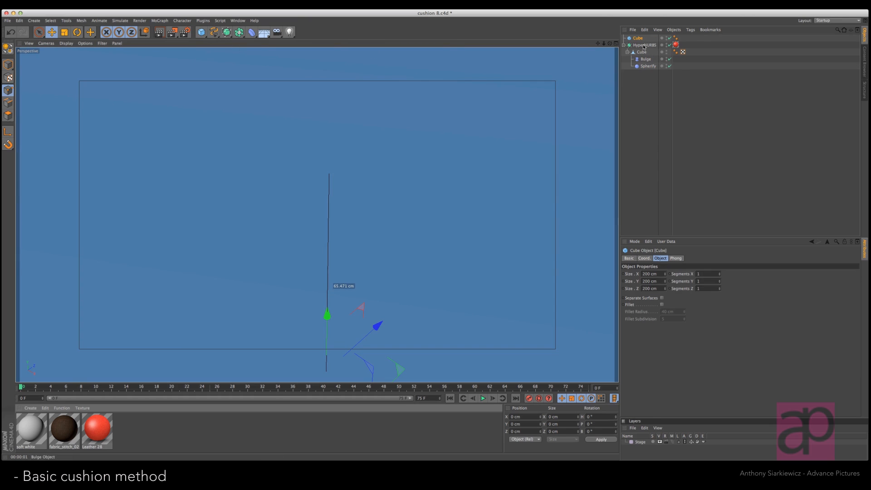
click(668, 45)
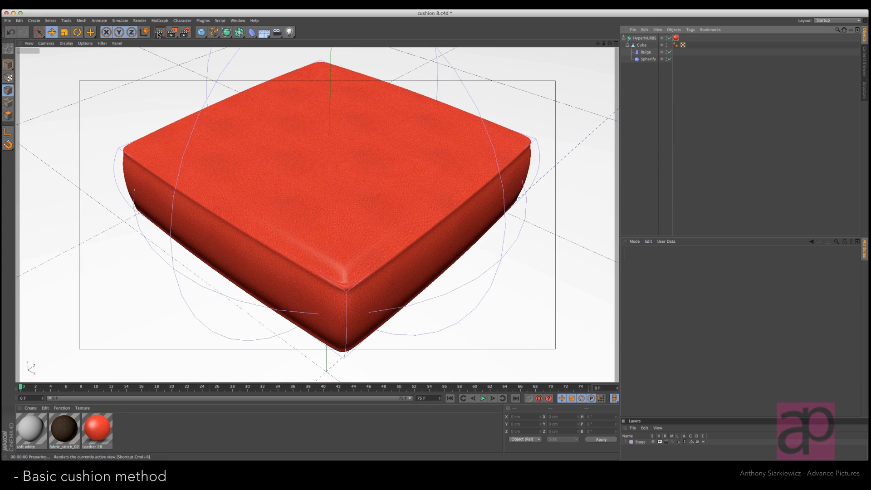
click(157, 32)
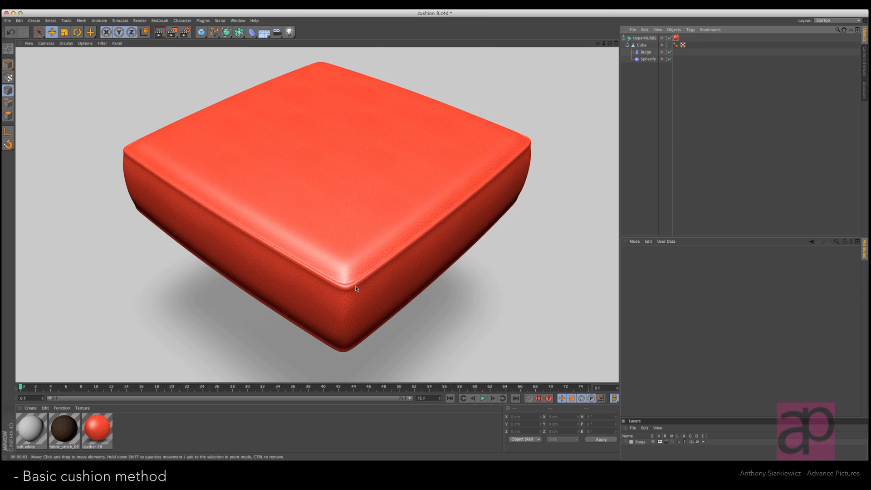
mouse_move(366, 287)
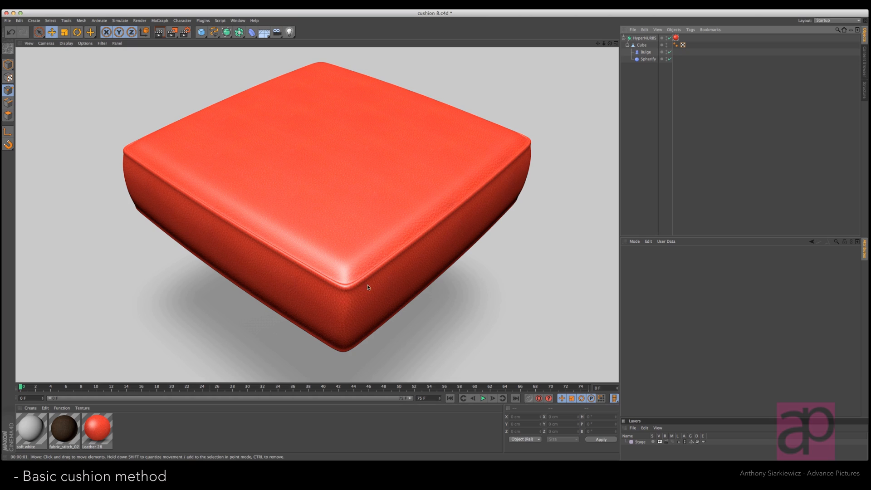
mouse_move(609, 49)
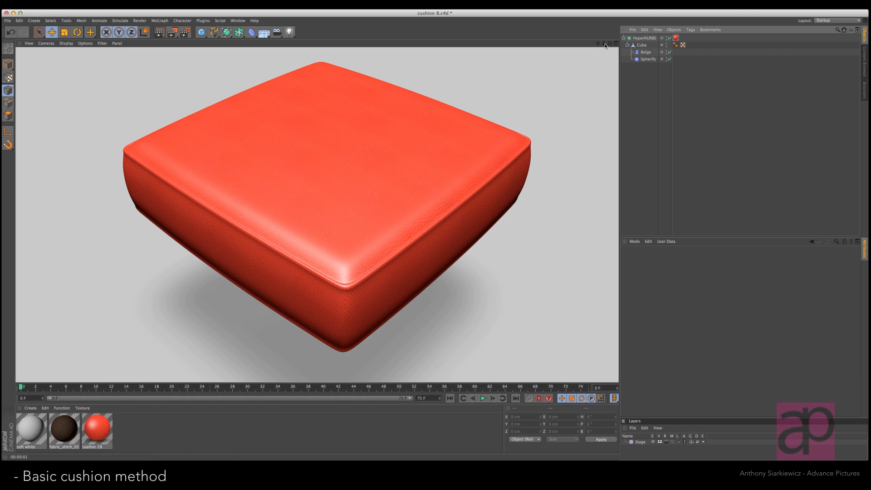
click(325, 194)
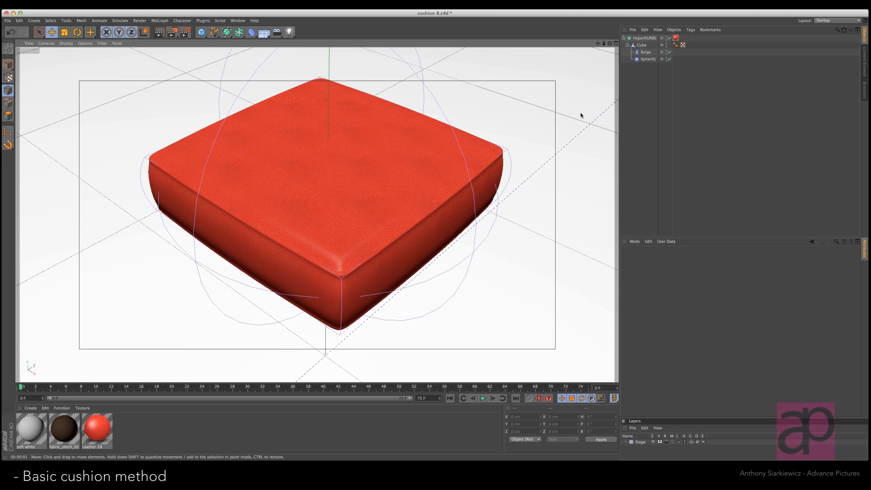
mouse_move(515, 175)
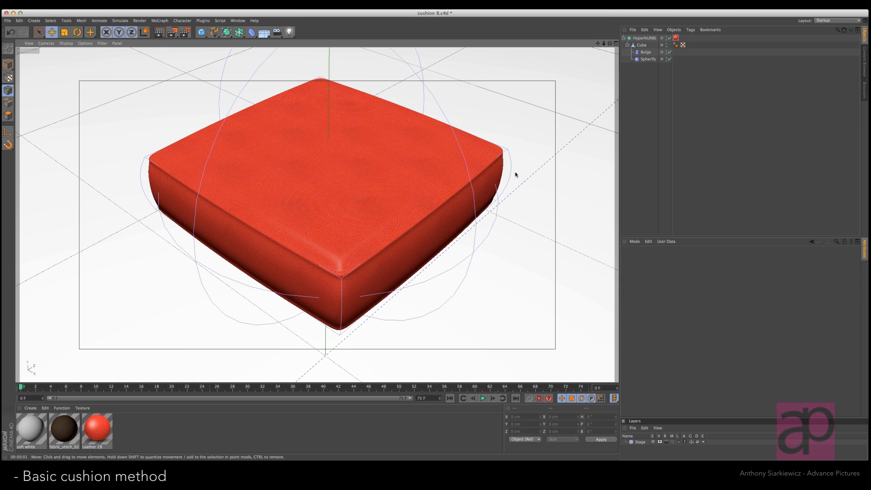
mouse_move(560, 132)
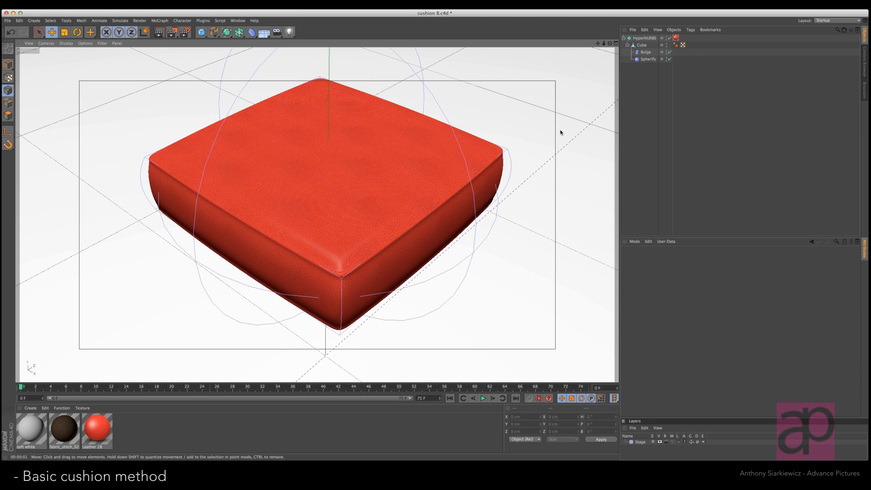
mouse_move(547, 141)
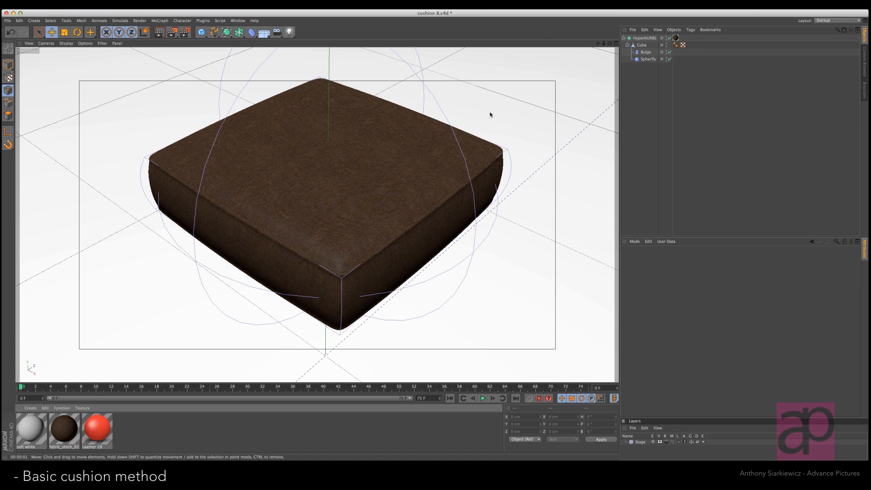
mouse_move(611, 45)
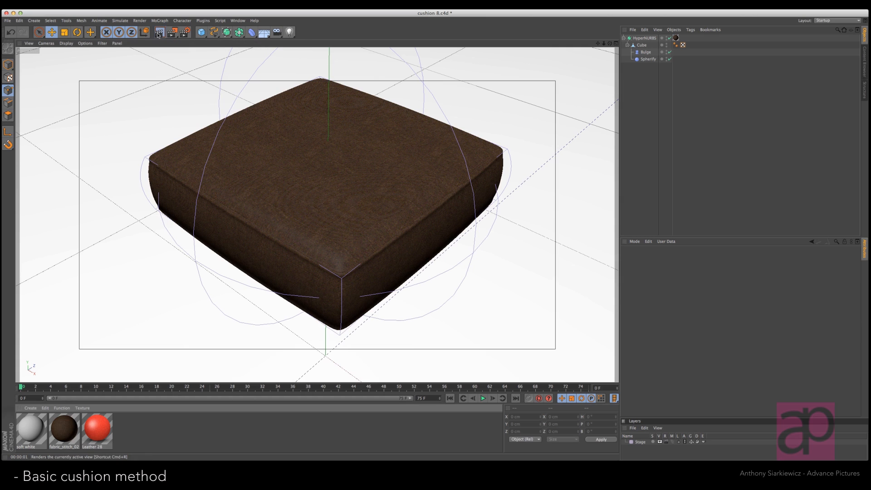
click(158, 32)
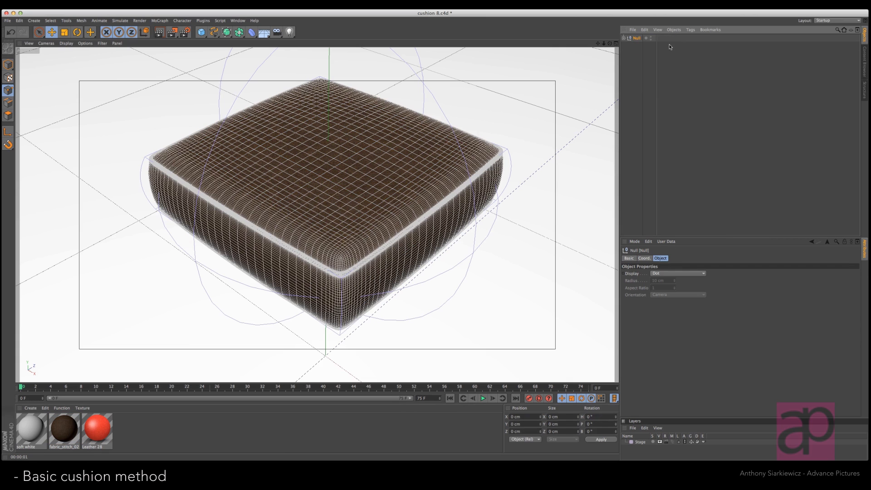
mouse_move(160, 24)
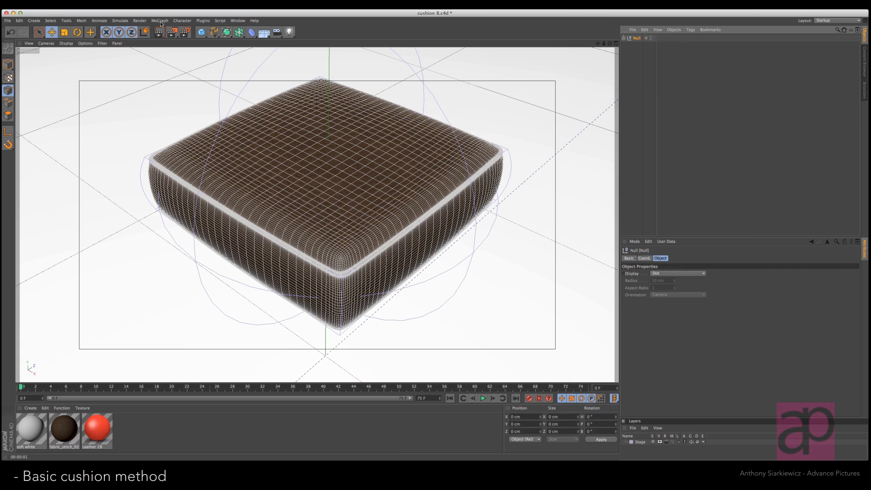
Step: Add a MoGraph Cloner for three touching cushions with tightened spacing, and render the row
click(160, 20)
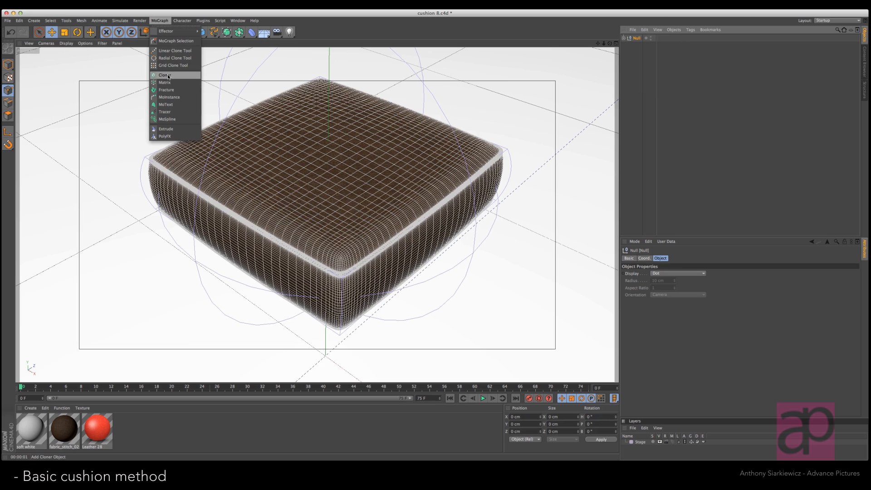
click(163, 75)
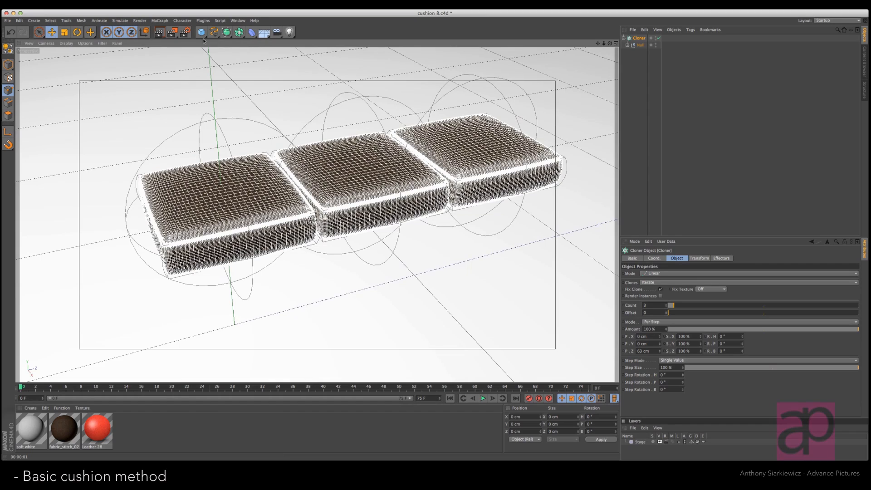
click(159, 32)
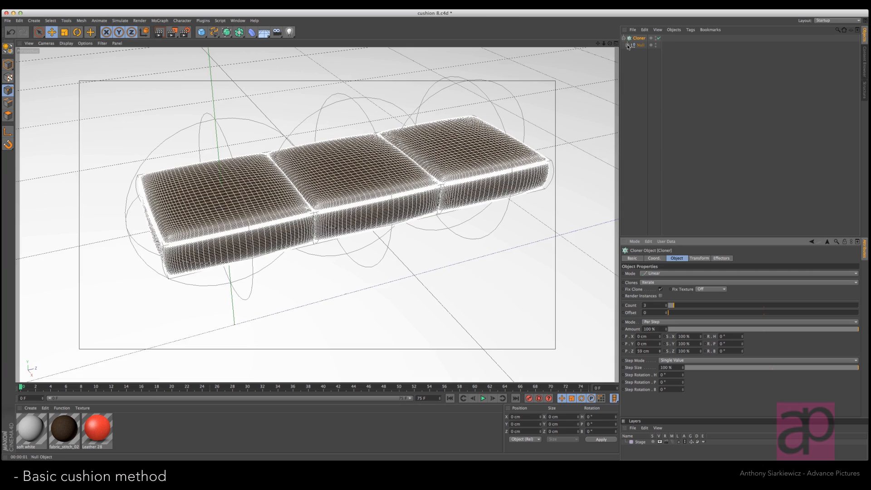
click(630, 45)
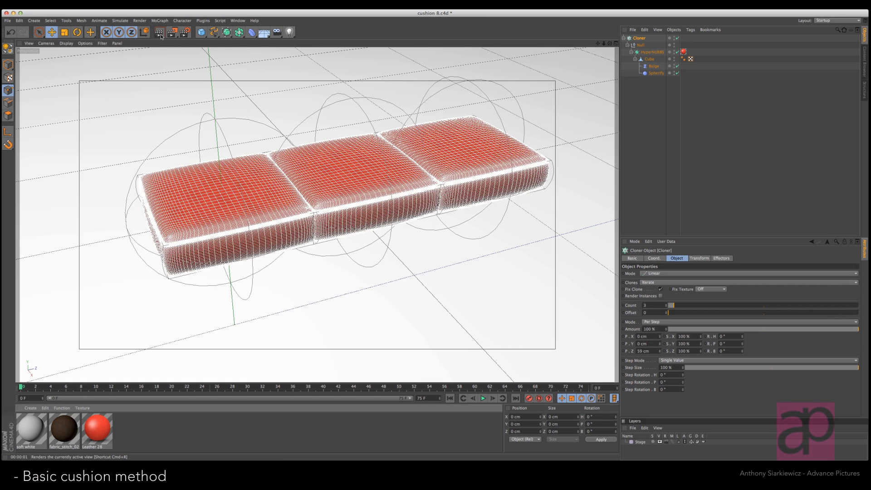
click(160, 32)
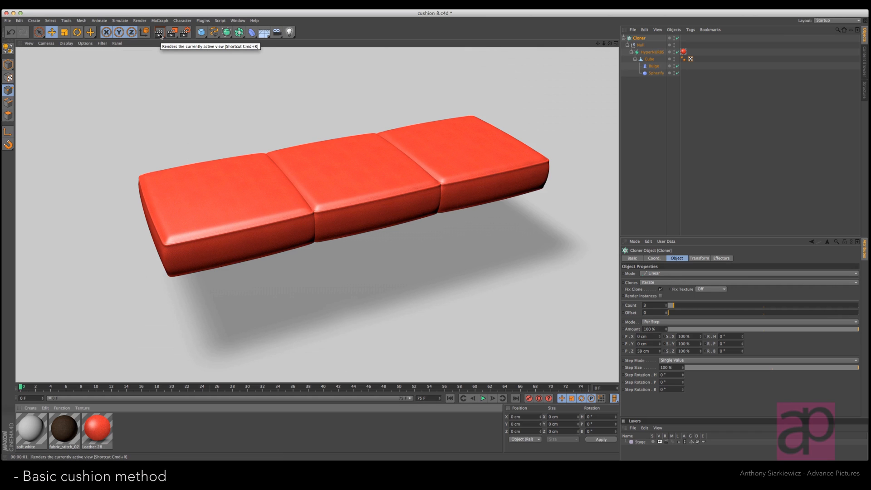